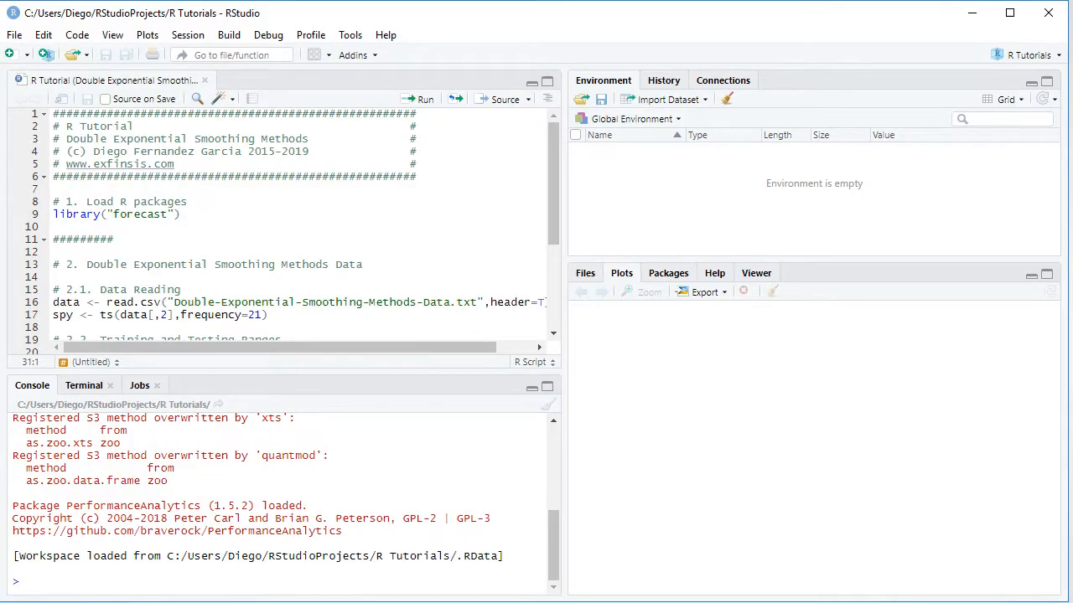
# Run the library("forecast") line so the package loads with its start-up messages
pyautogui.click(250, 214)
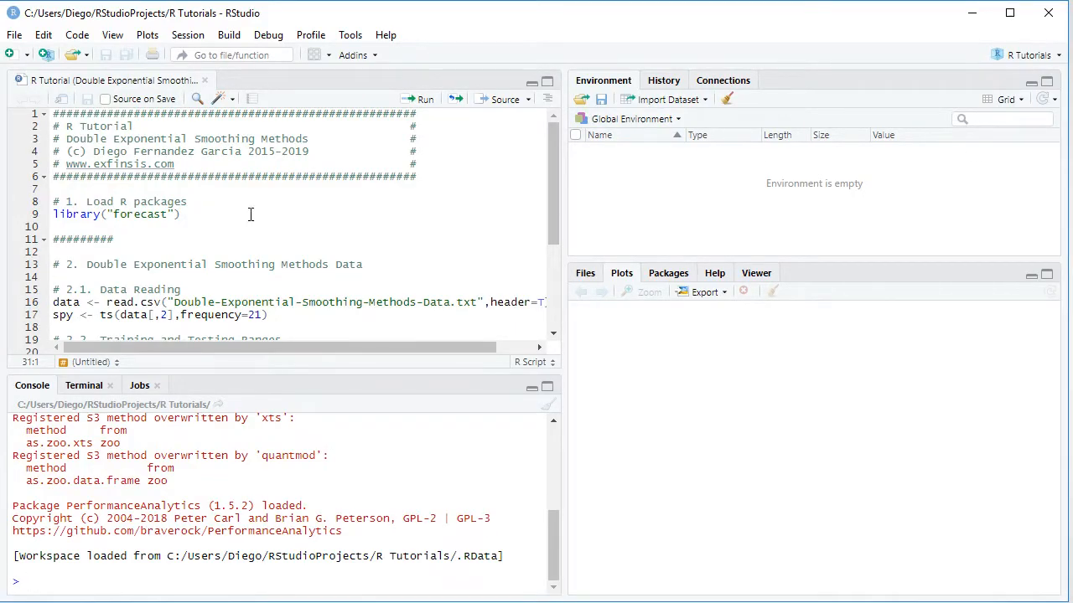
pyautogui.moveTo(245, 204)
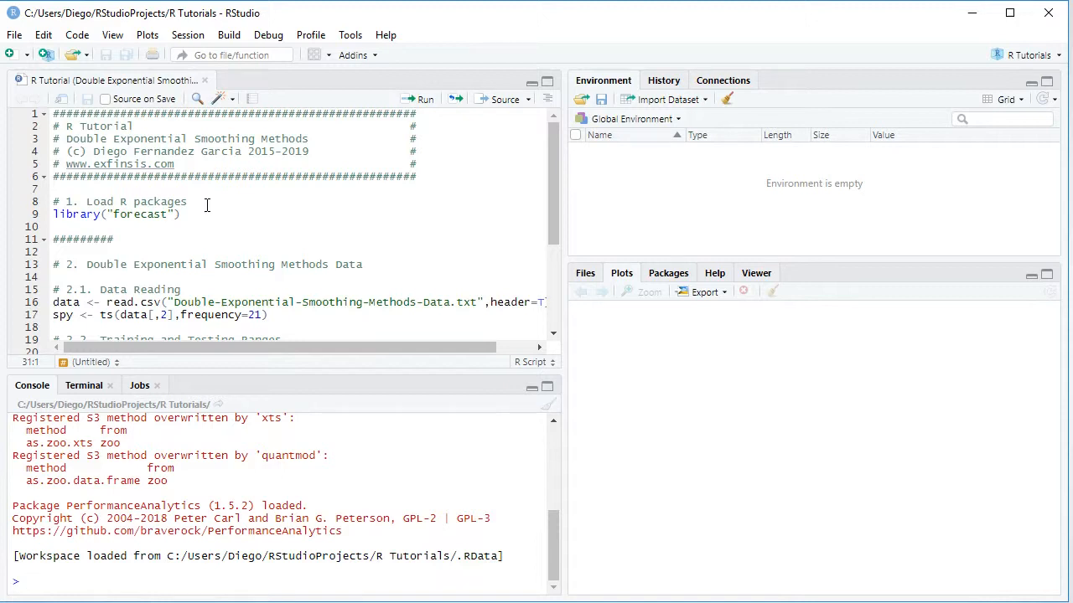
pyautogui.moveTo(121, 178)
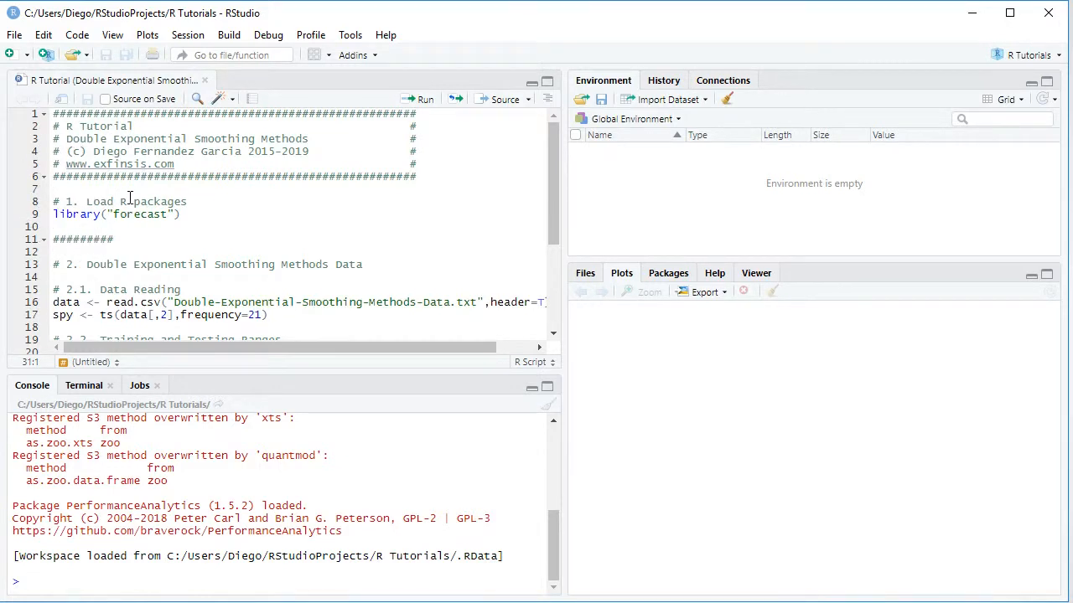
pyautogui.click(54, 214)
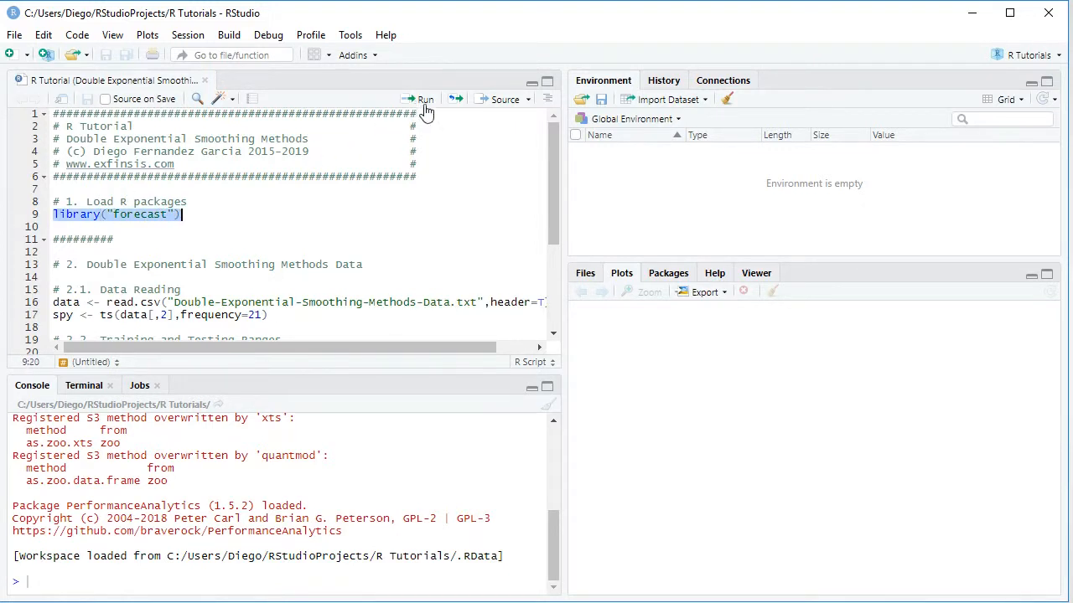
pyautogui.click(419, 99)
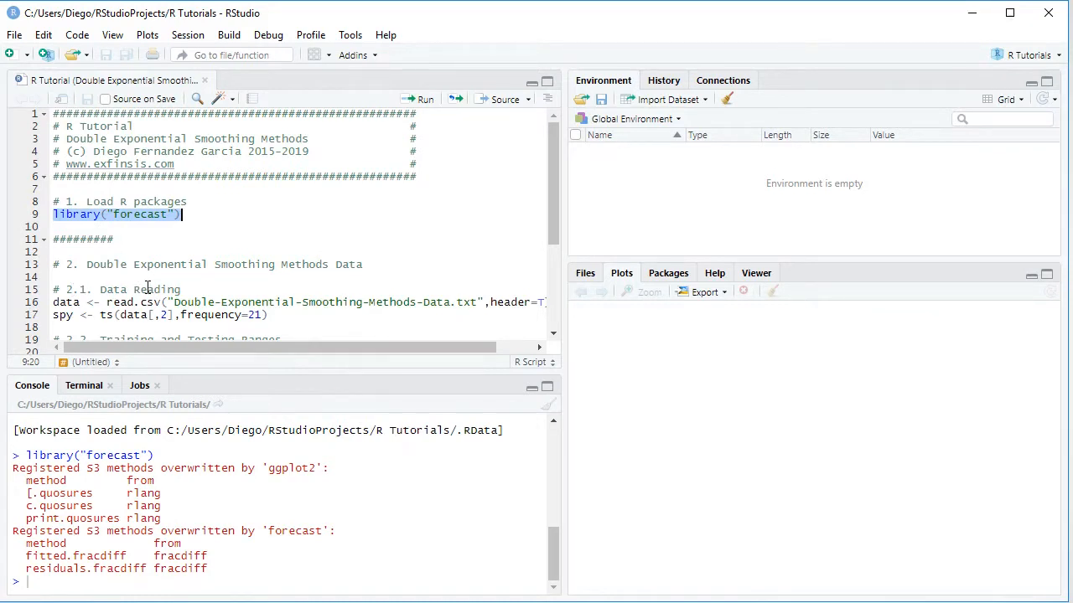
pyautogui.moveTo(180, 278)
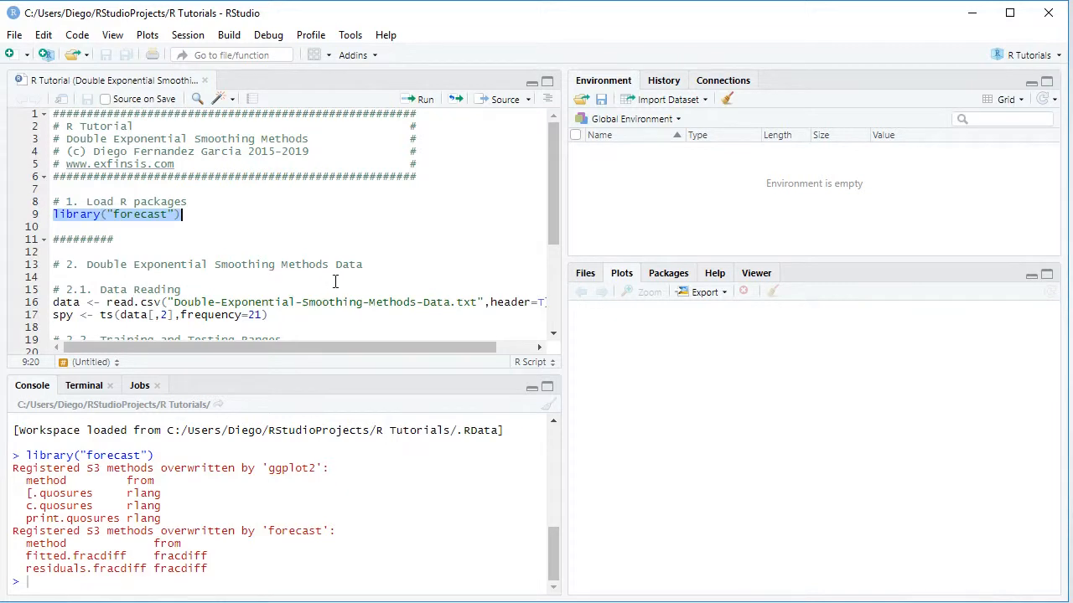
pyautogui.moveTo(456, 283)
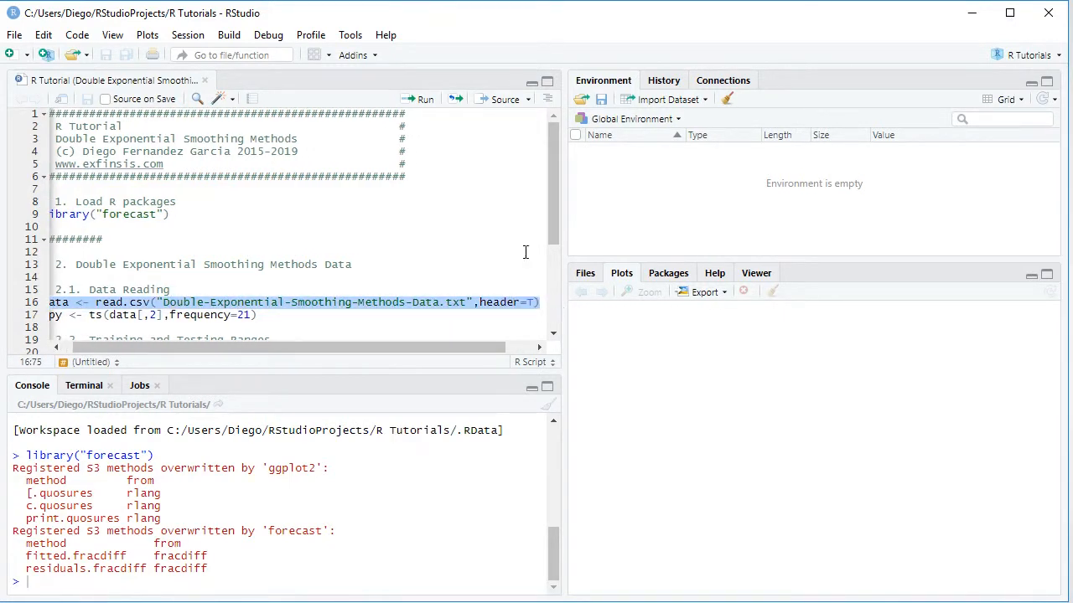
# Run the read.csv line to create the data frame with 2266 observations of 2 variables
pyautogui.click(417, 99)
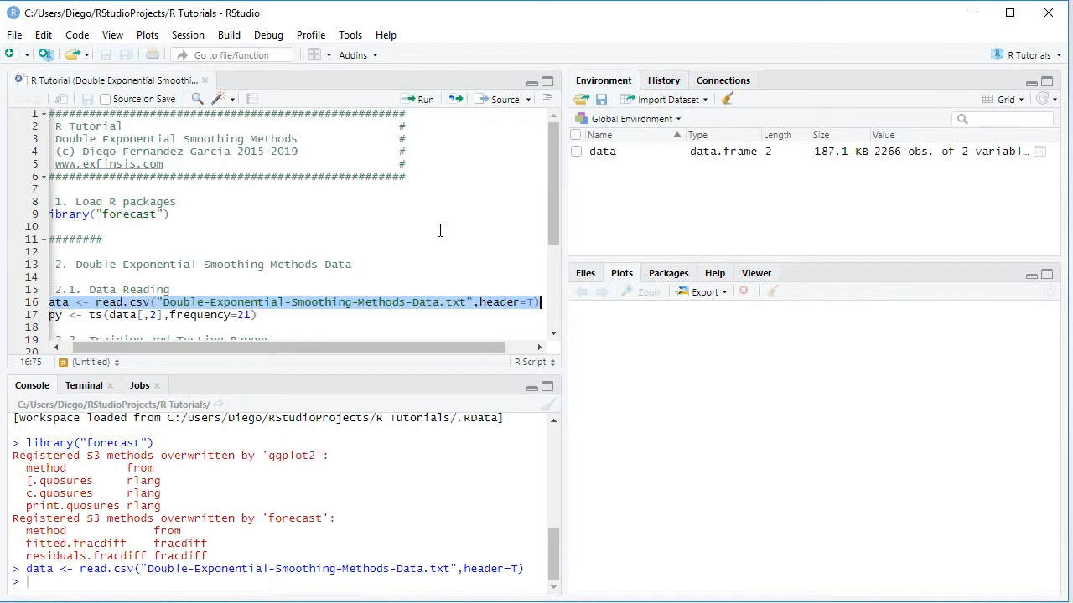
pyautogui.moveTo(626, 149)
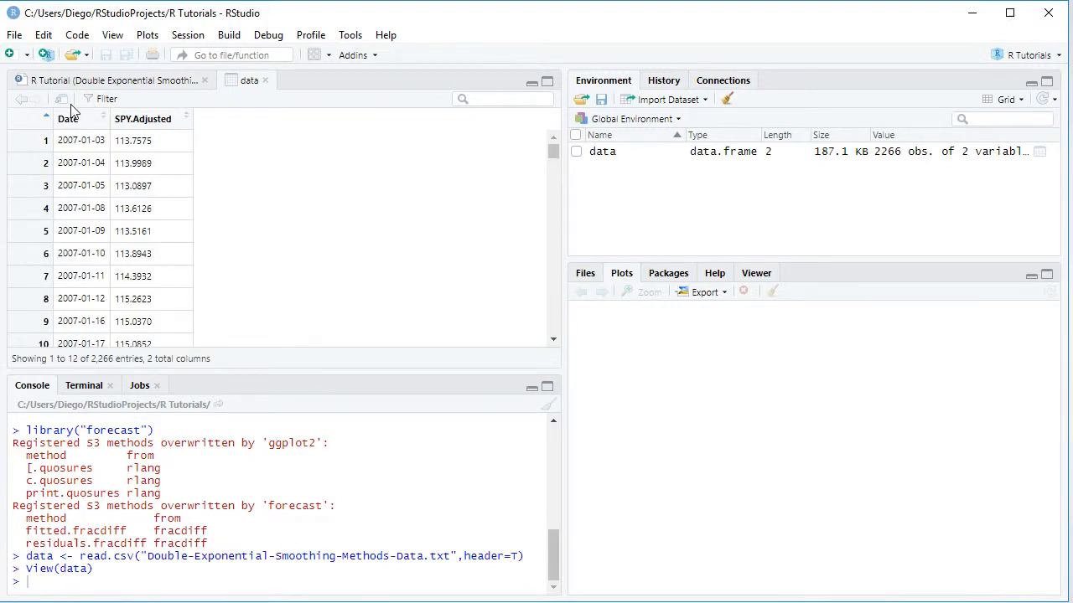
pyautogui.moveTo(147, 134)
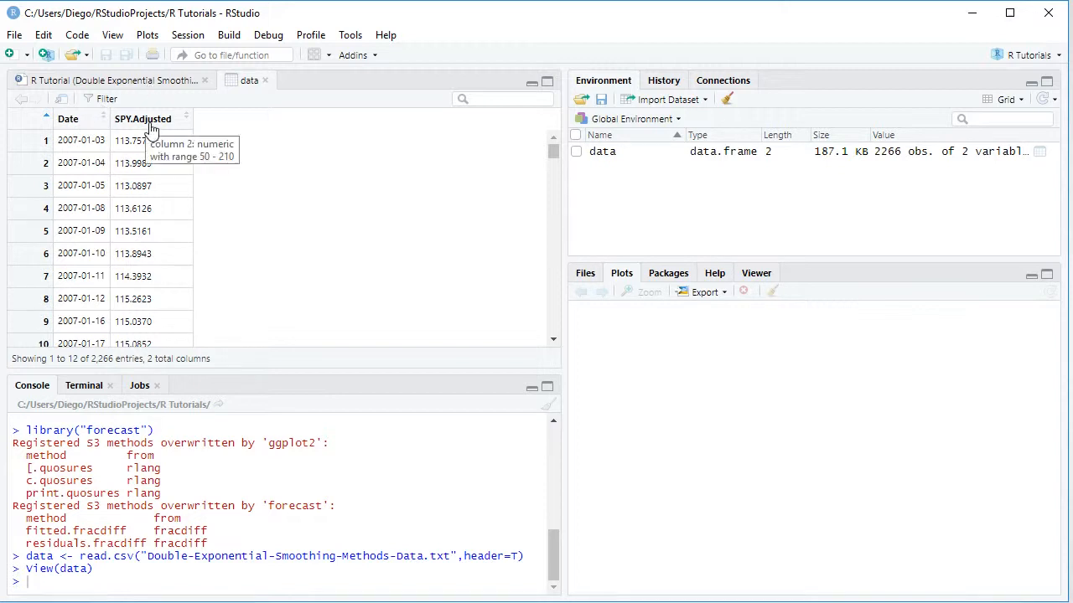
pyautogui.moveTo(213, 130)
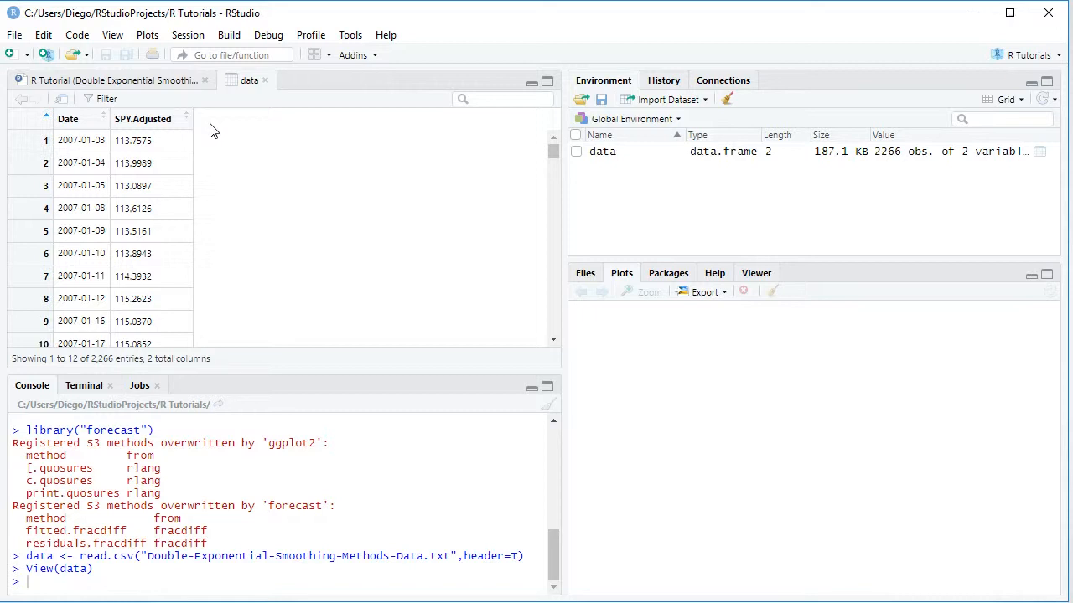
pyautogui.moveTo(221, 144)
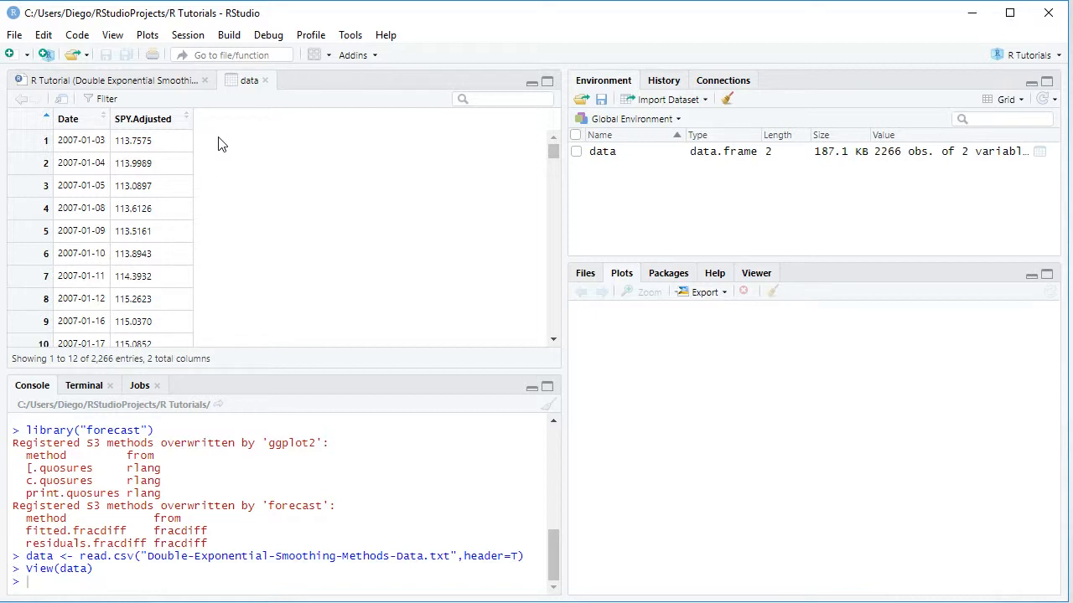
pyautogui.moveTo(208, 148)
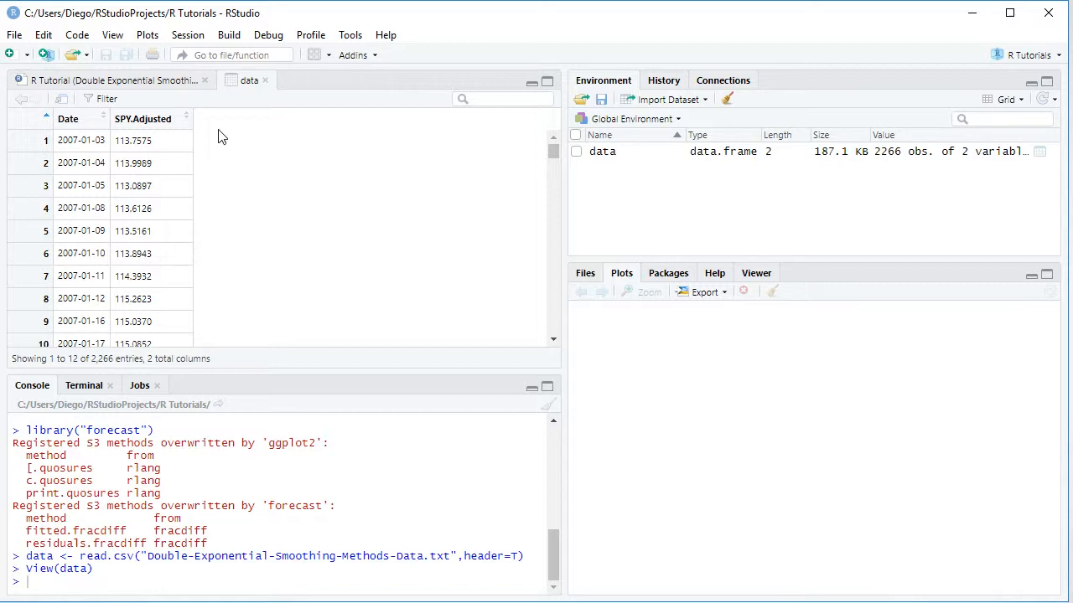
pyautogui.moveTo(175, 125)
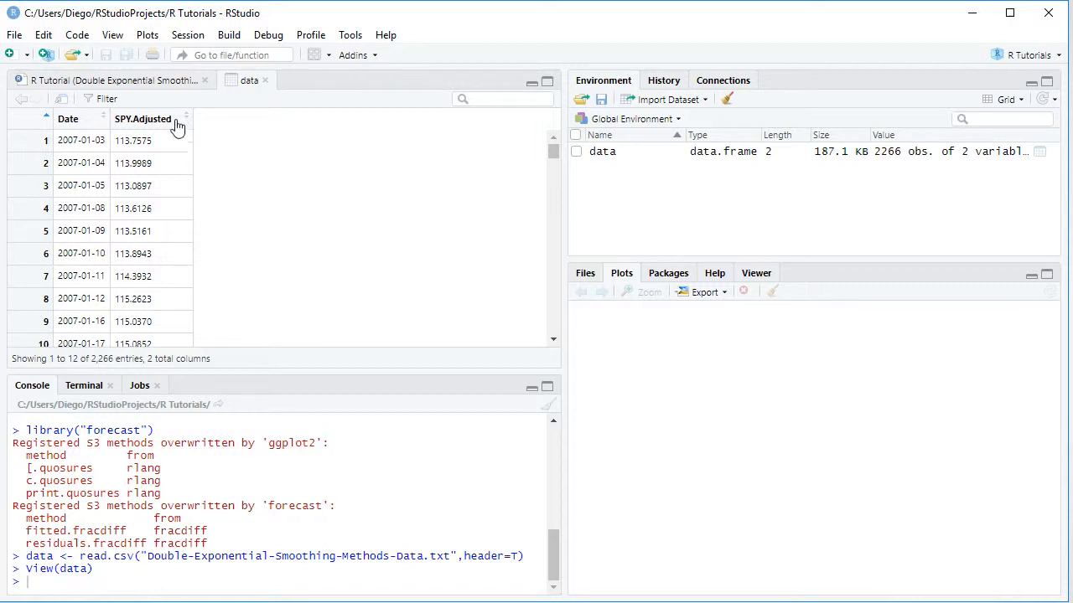
# Run spy <- ts(data[,2], frequency=21) to build the SPY time series
pyautogui.click(109, 80)
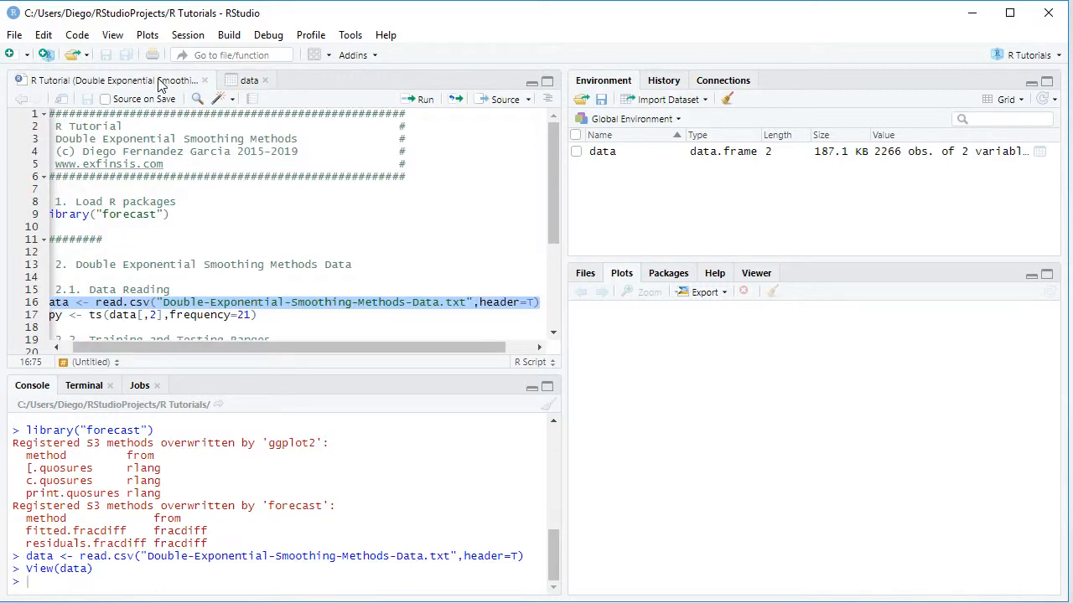
pyautogui.moveTo(70, 335)
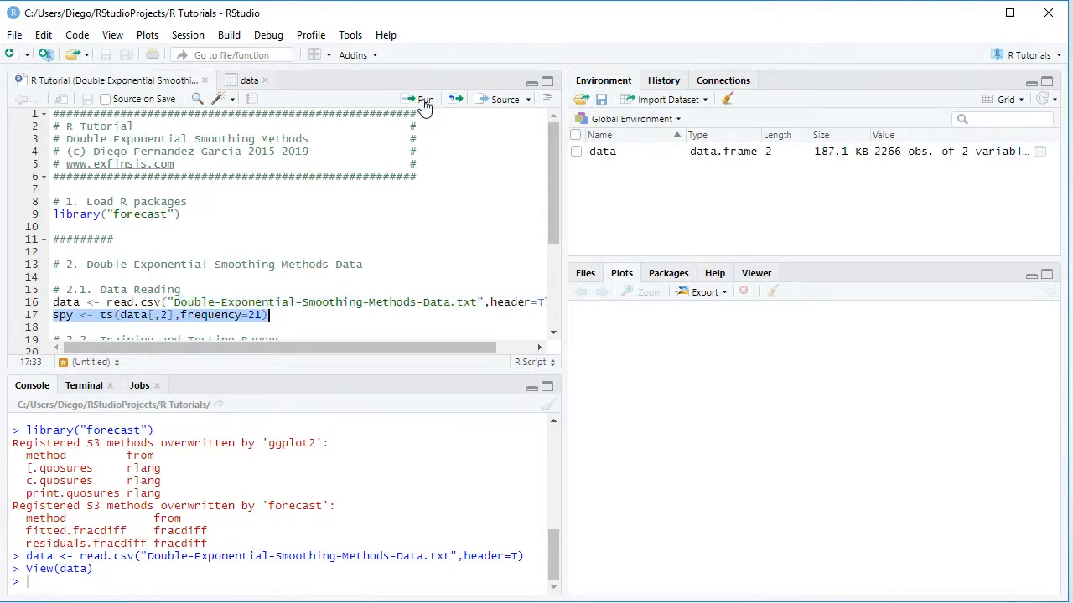
pyautogui.click(419, 99)
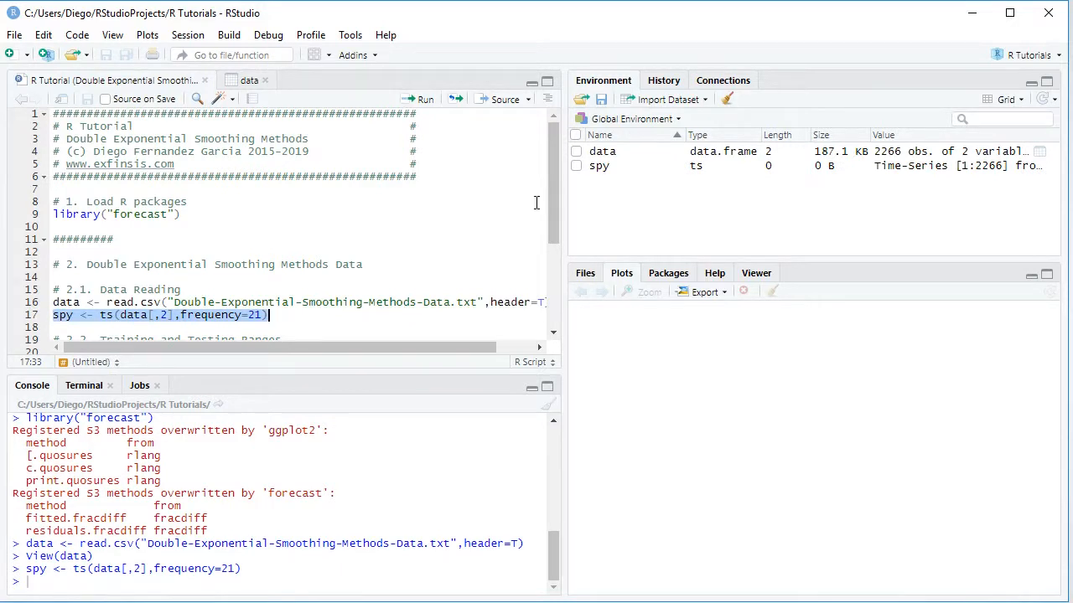
pyautogui.moveTo(446, 196)
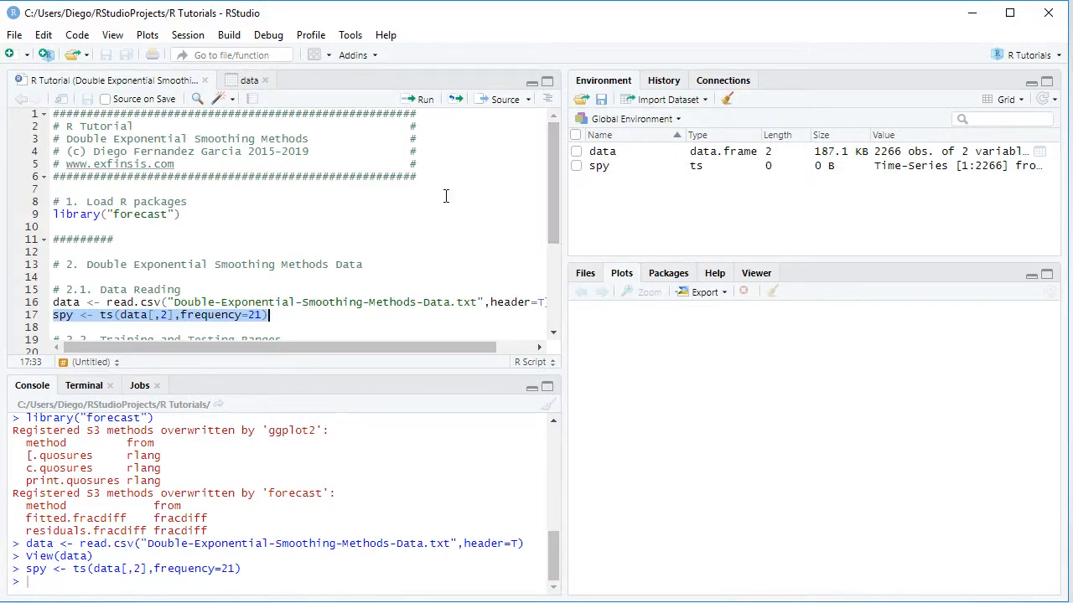
pyautogui.moveTo(429, 201)
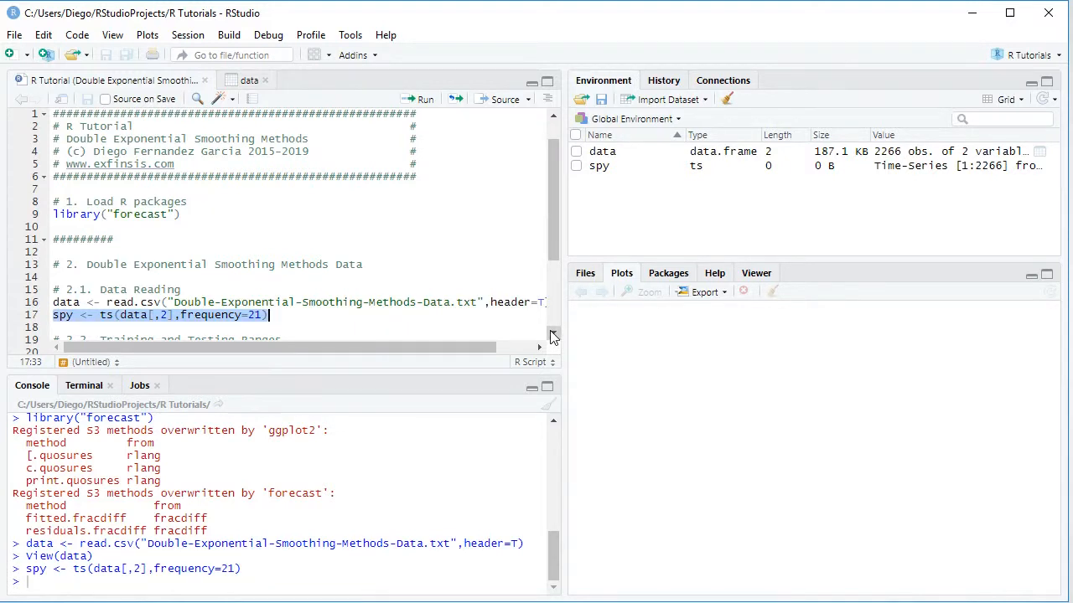
# Run the two window(spy,...) lines to create the spyt training and spyf testing series
pyautogui.scroll(-3)
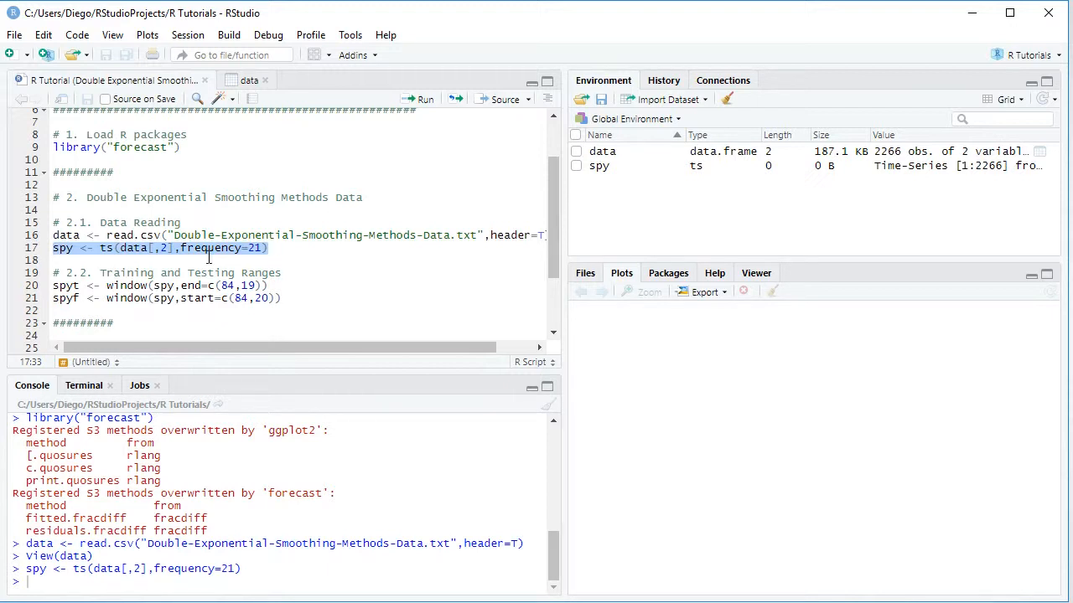
pyautogui.moveTo(81, 271)
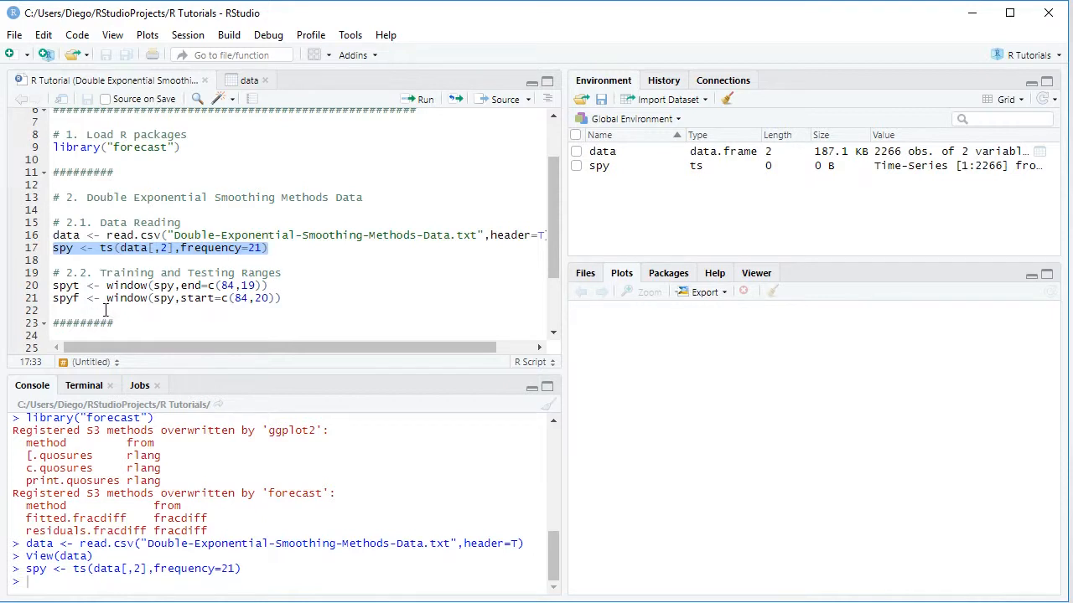
pyautogui.moveTo(149, 305)
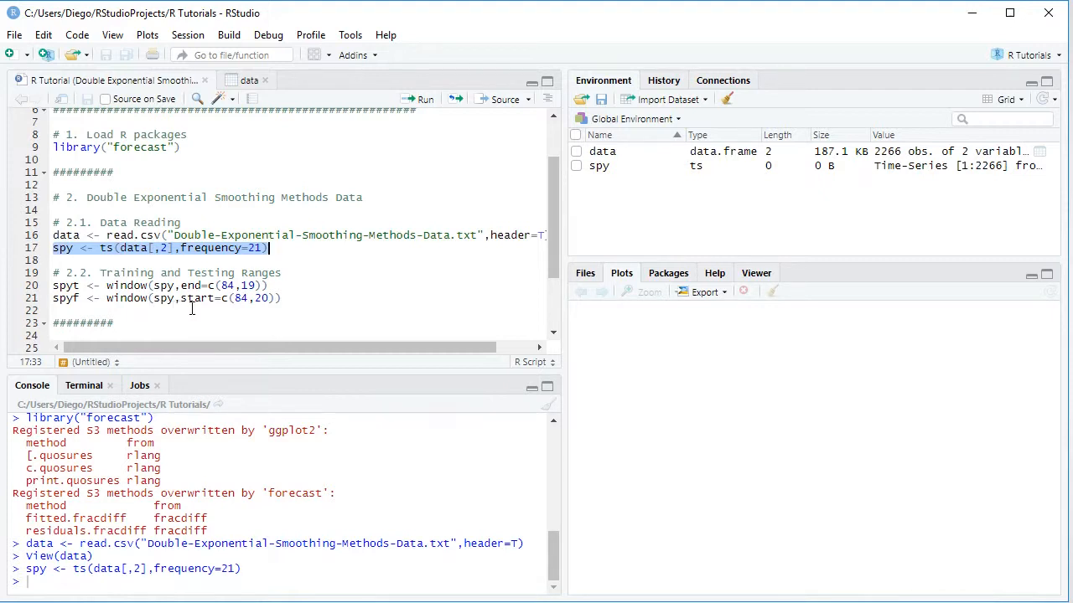
pyautogui.moveTo(225, 310)
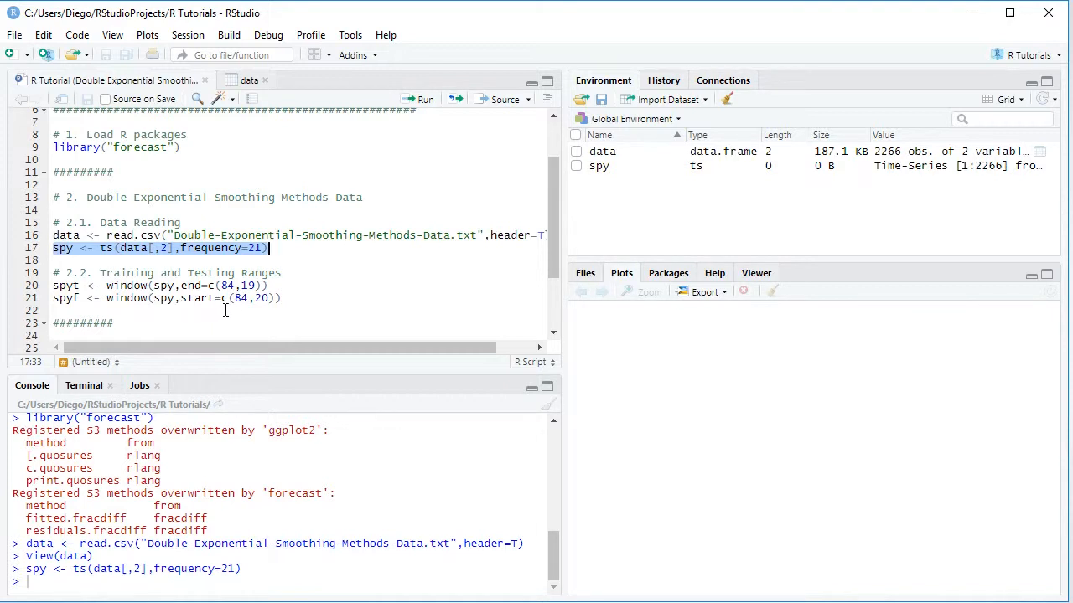
pyautogui.moveTo(263, 315)
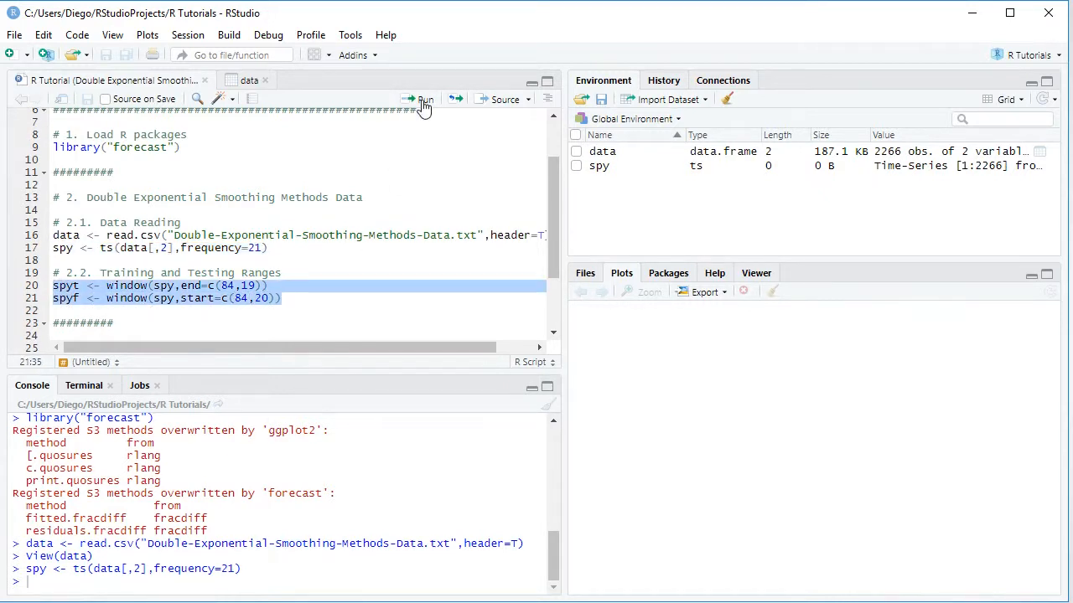
pyautogui.click(417, 99)
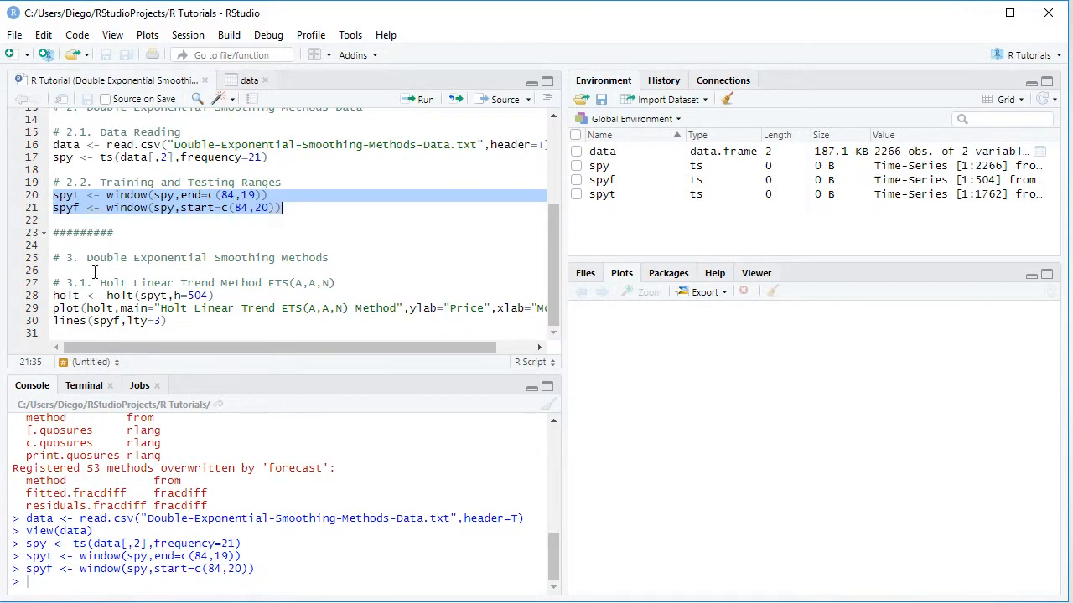
pyautogui.moveTo(82, 272)
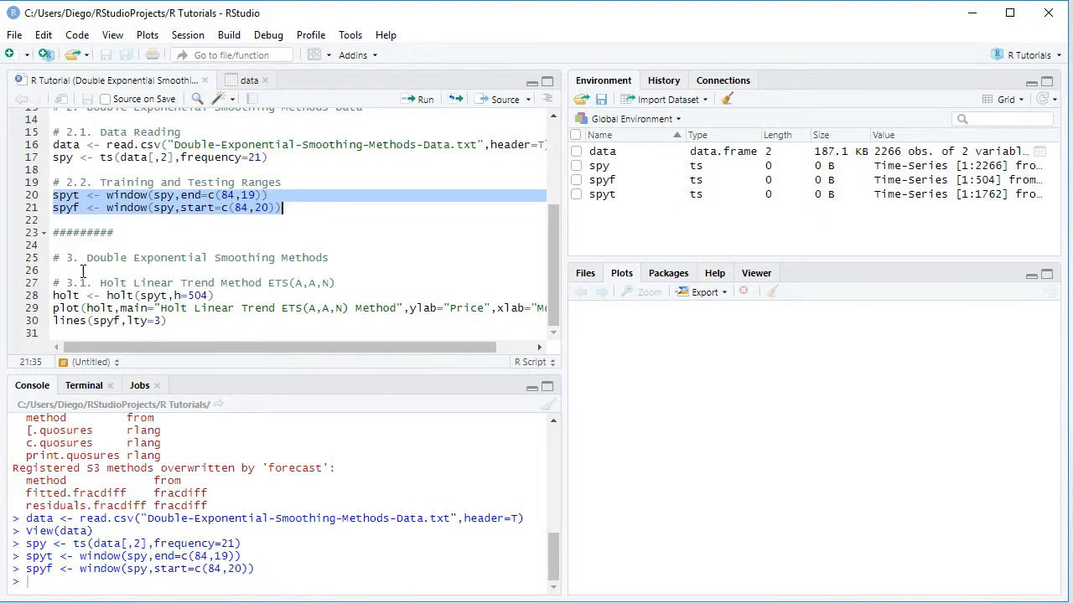
pyautogui.moveTo(104, 270)
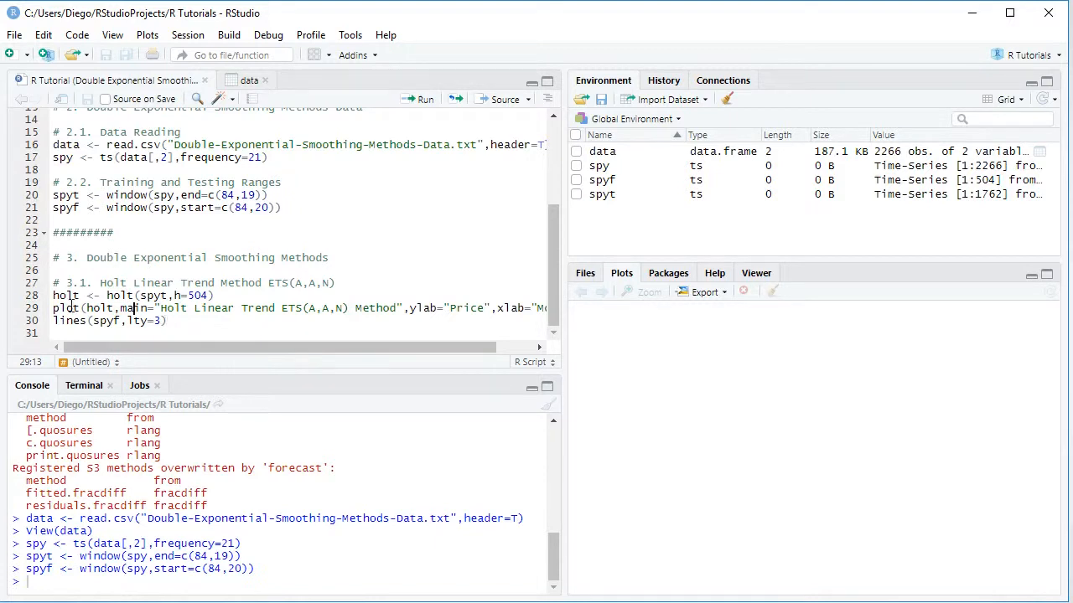
# Run the holt, plot and lines statements to draw the Holt ETS(A,A,N) forecast with test data
pyautogui.moveTo(54, 295); pyautogui.dragTo(168, 321)
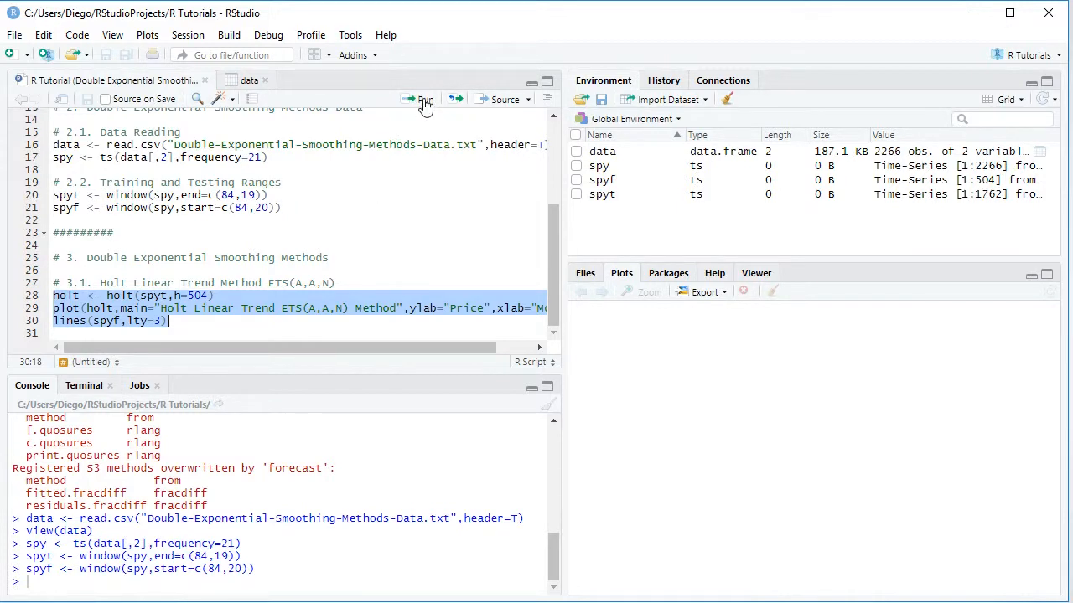
pyautogui.click(422, 99)
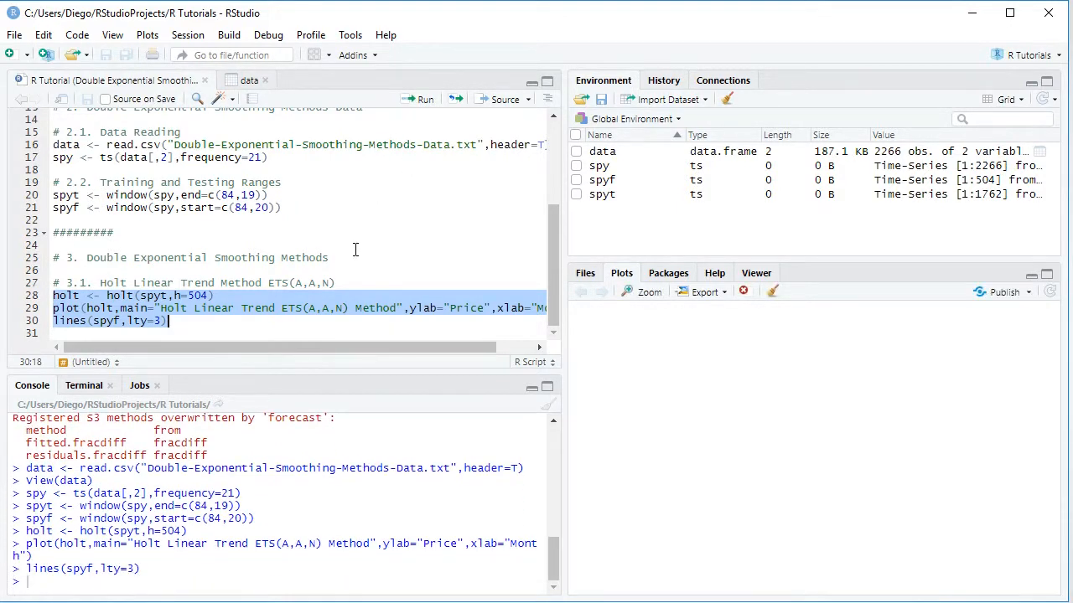
pyautogui.click(418, 98)
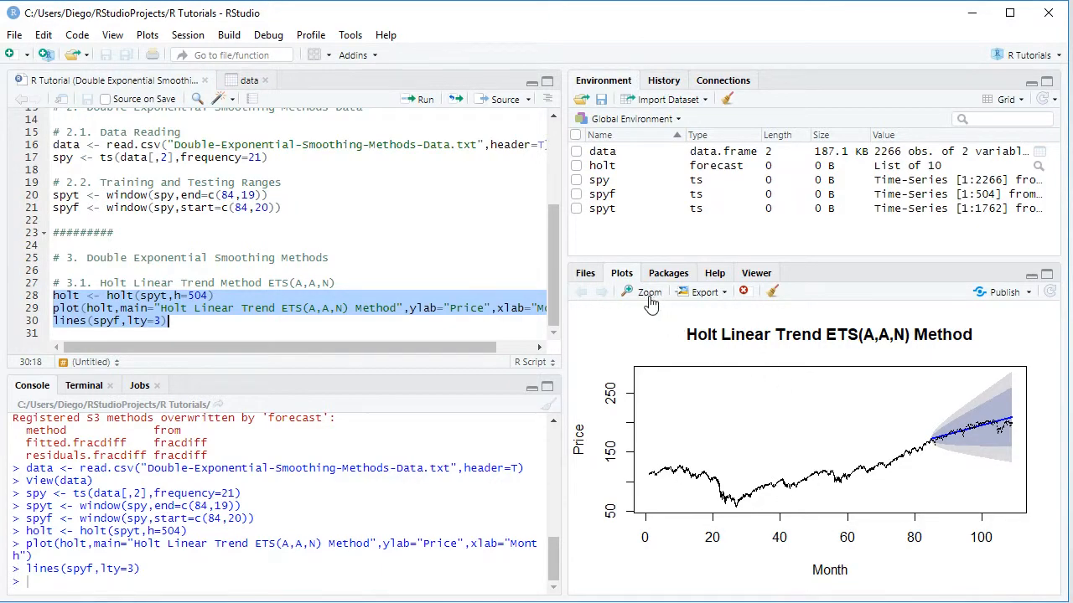
# Zoom the Holt Linear Trend forecast plot into an enlarged separate window
pyautogui.click(640, 292)
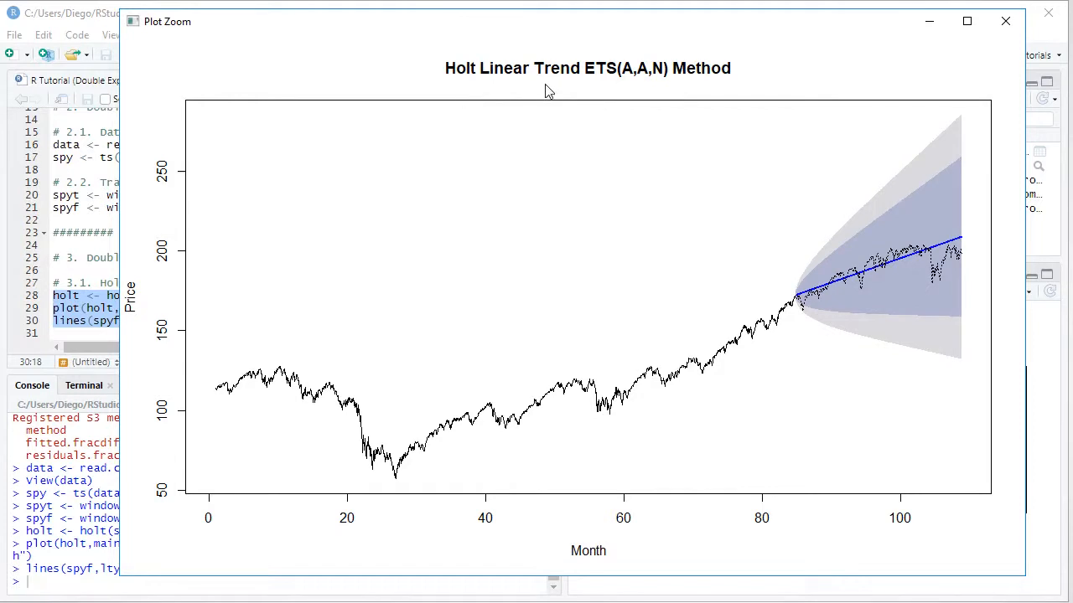
pyautogui.moveTo(627, 40)
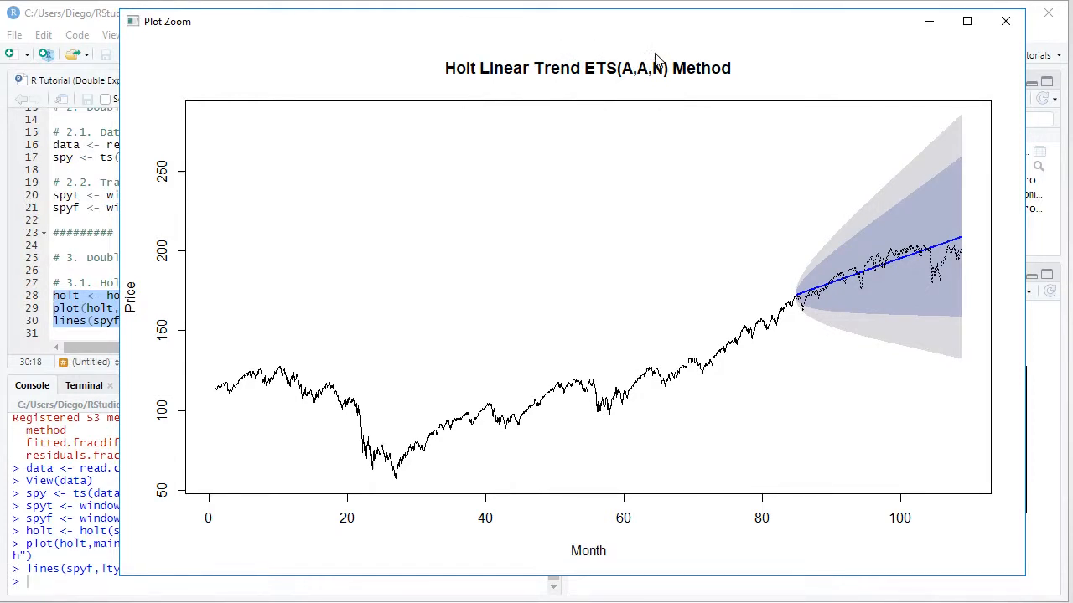
pyautogui.moveTo(718, 57)
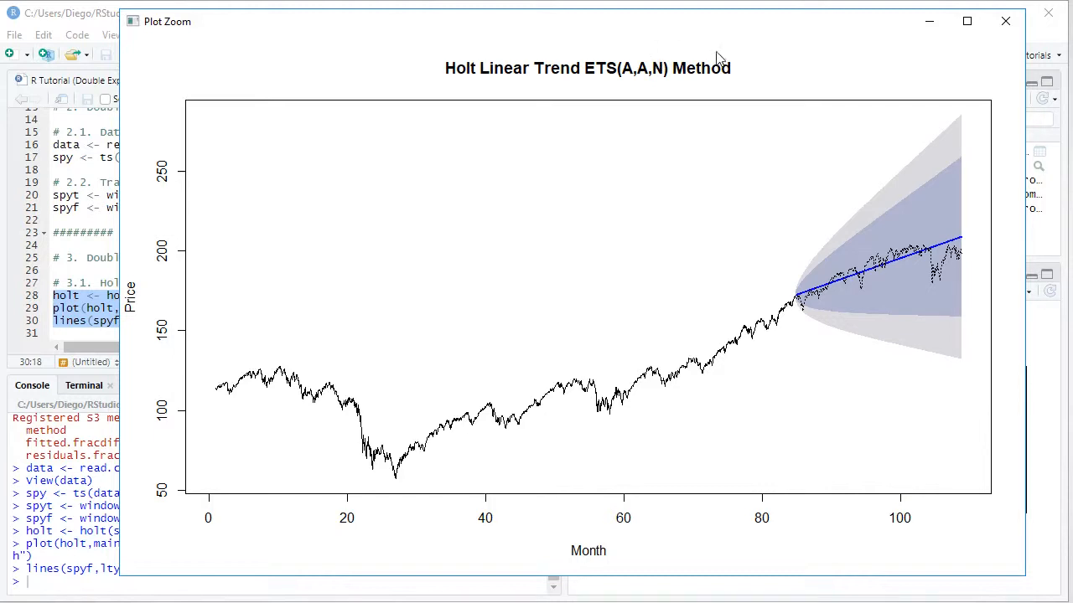
pyautogui.moveTo(184, 495)
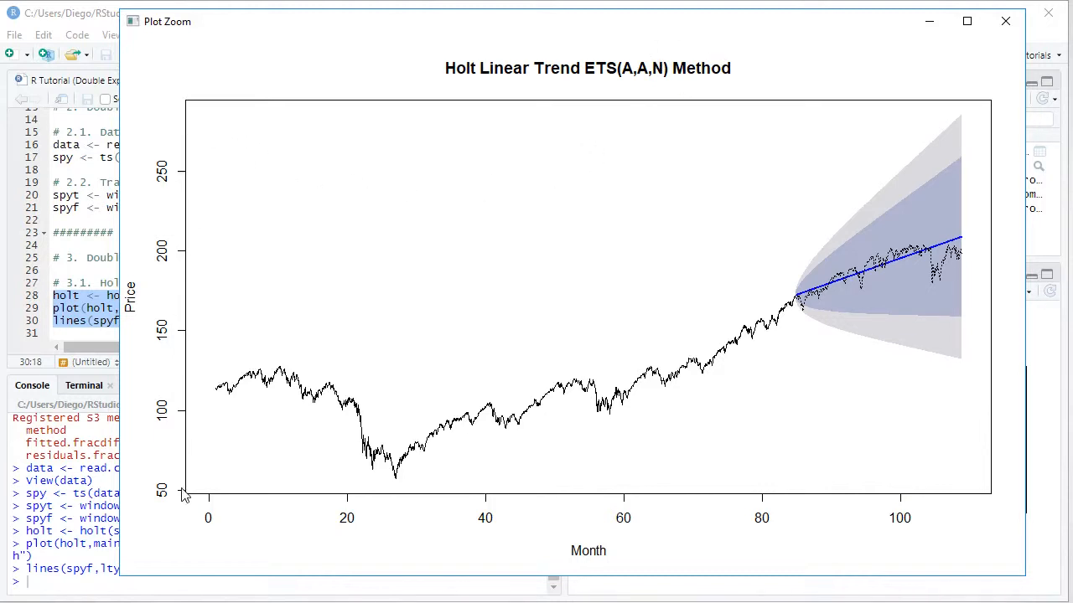
pyautogui.moveTo(982, 513)
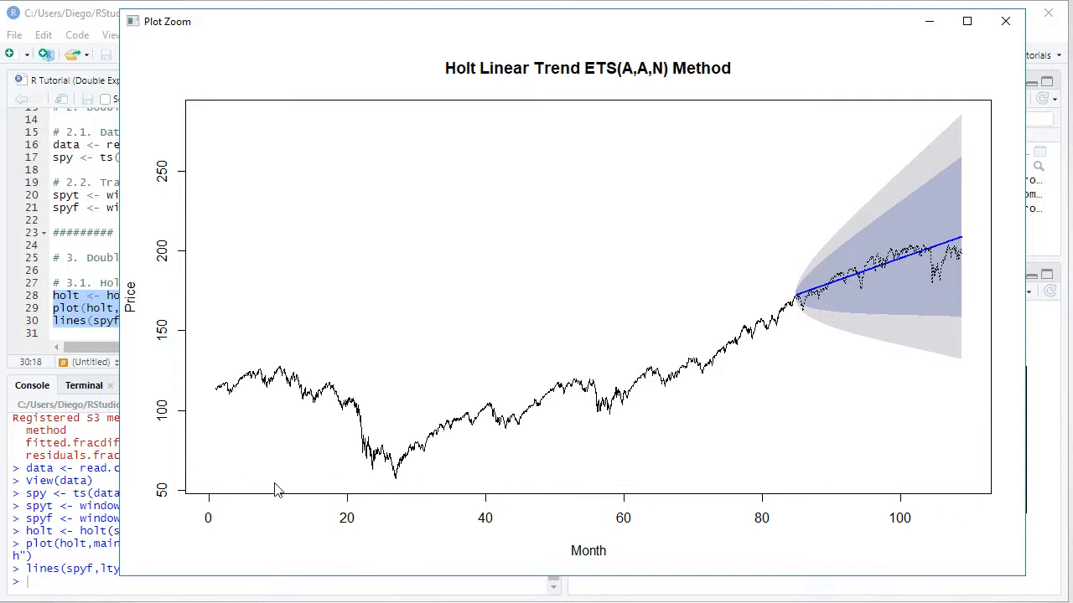
pyautogui.moveTo(224, 406)
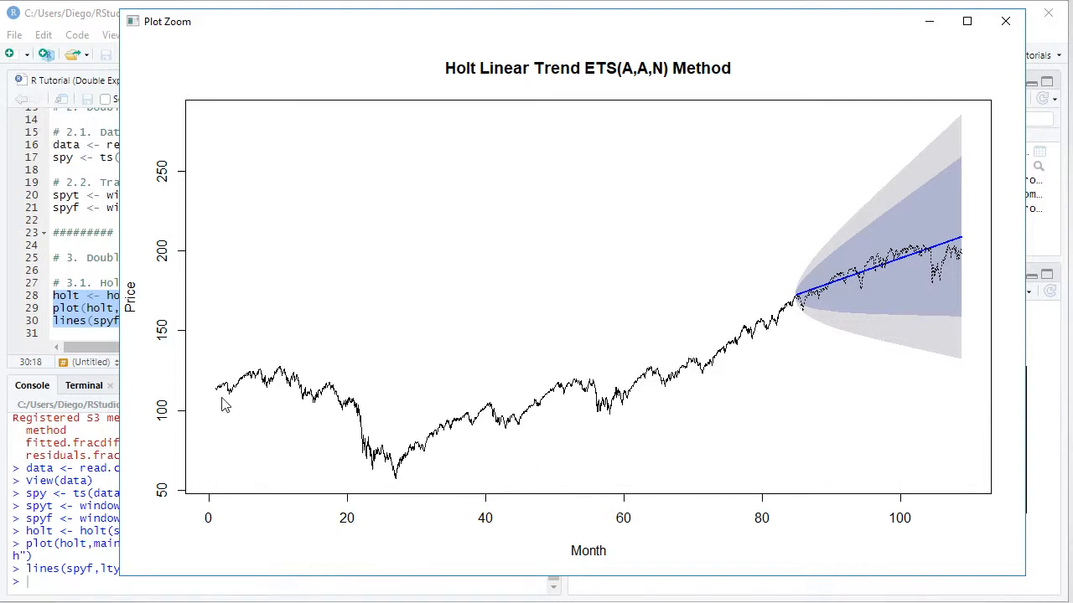
pyautogui.moveTo(769, 338)
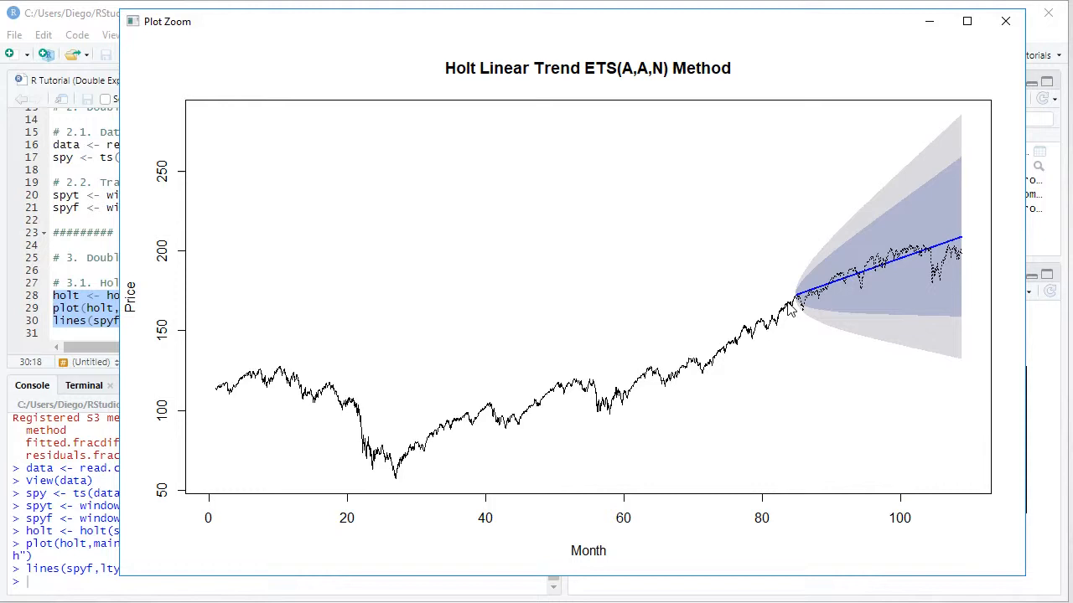
pyautogui.moveTo(790, 322)
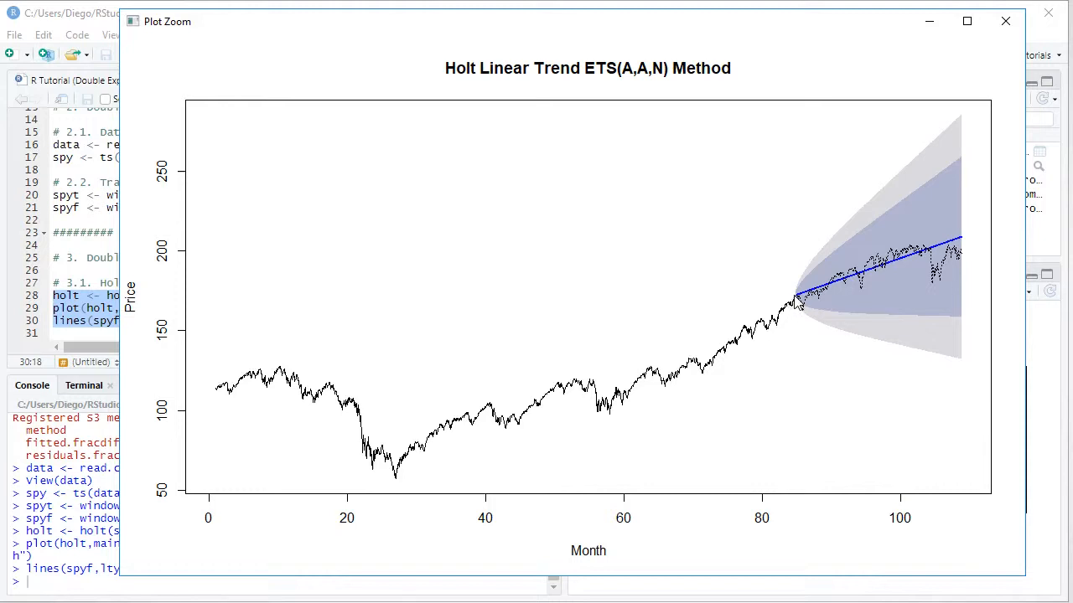
pyautogui.moveTo(970, 253)
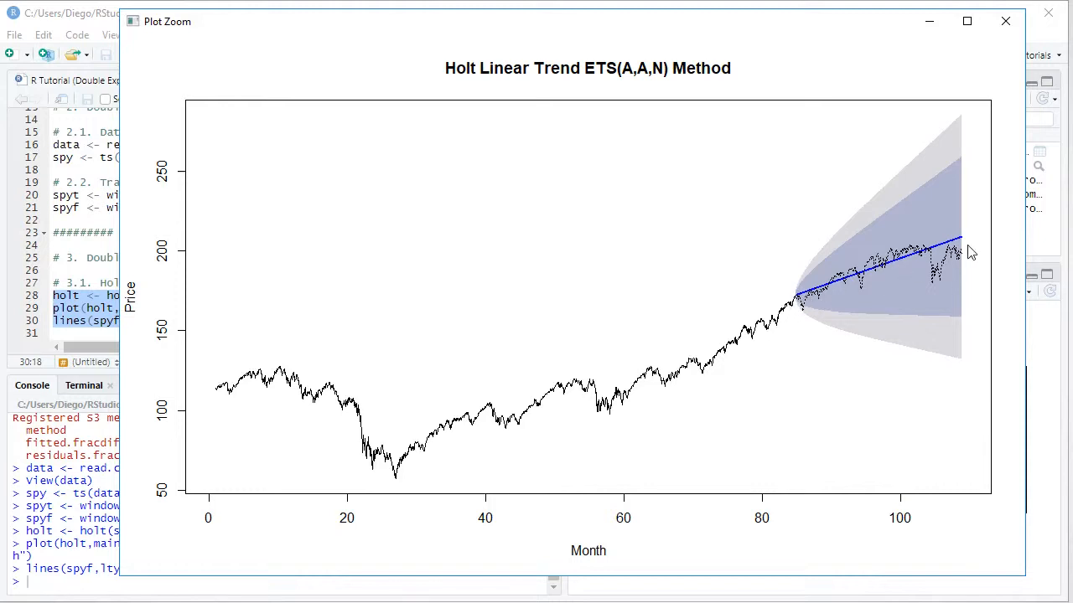
pyautogui.moveTo(858, 226)
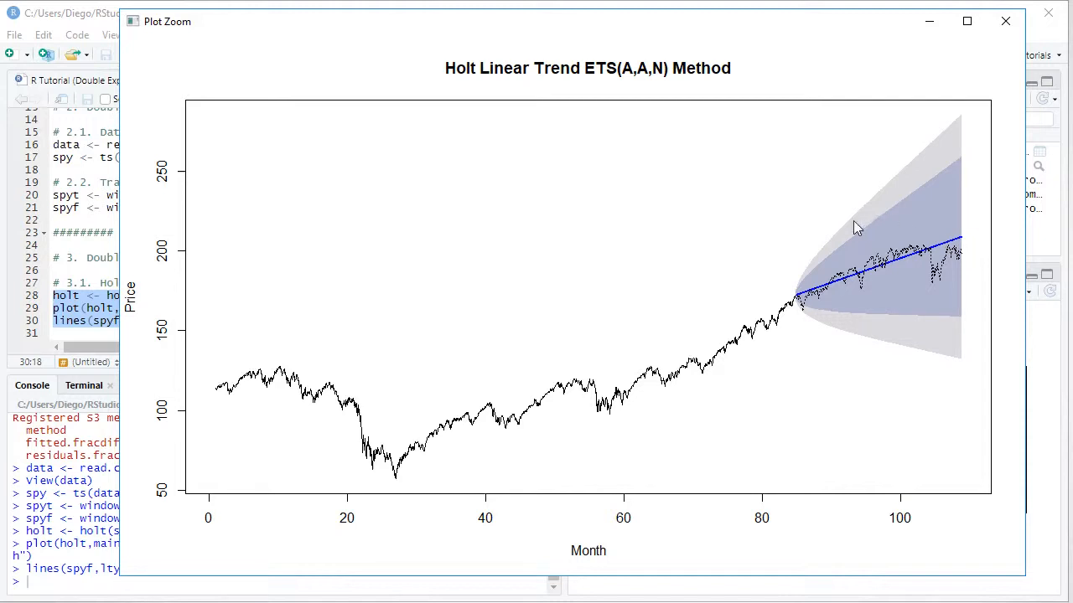
pyautogui.moveTo(799, 271)
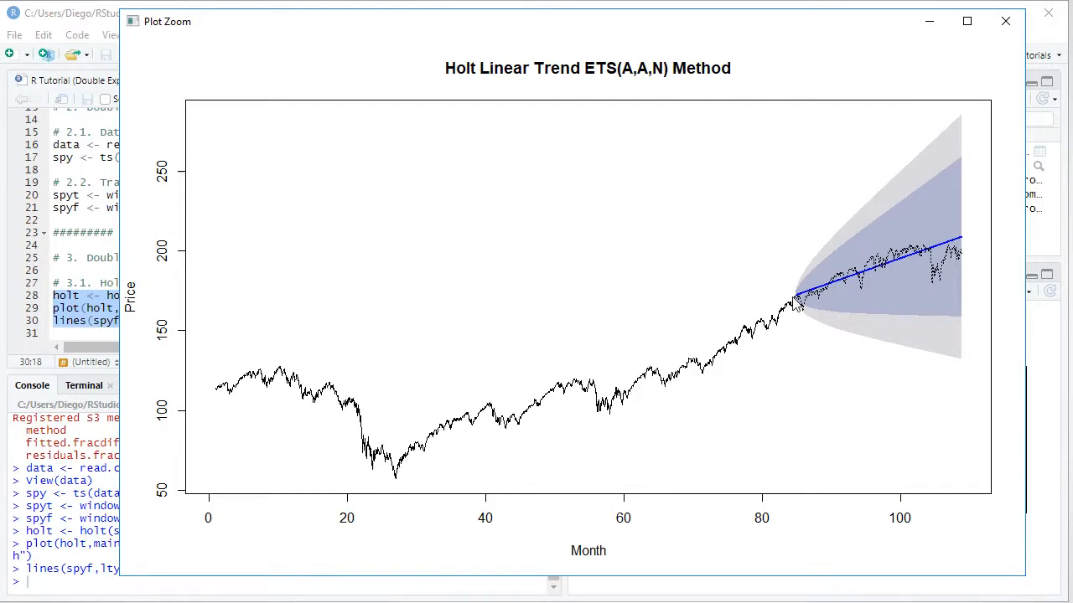
pyautogui.moveTo(791, 319)
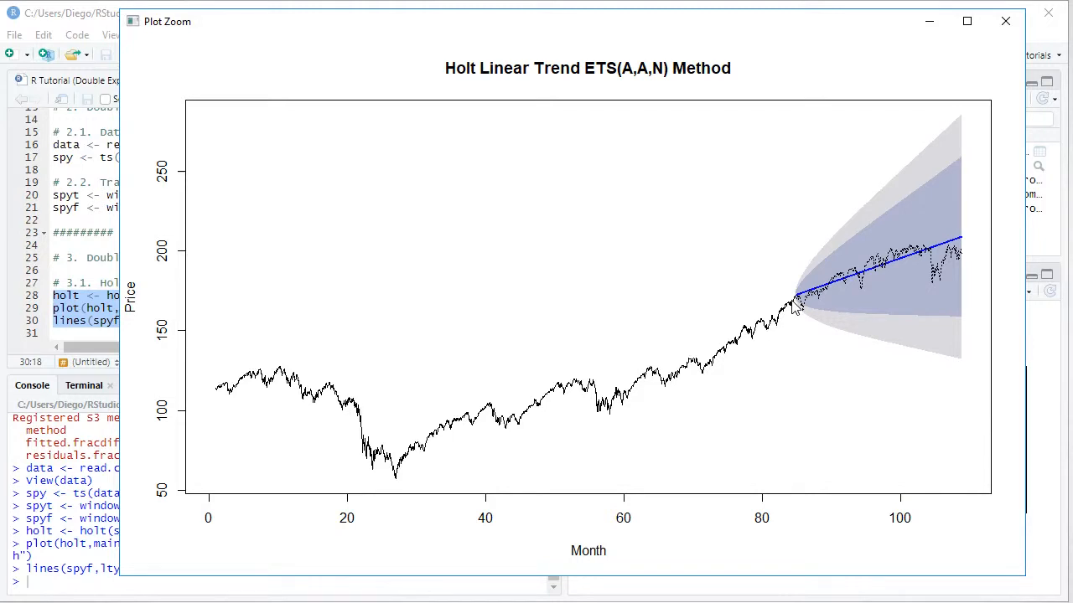
pyautogui.moveTo(978, 189)
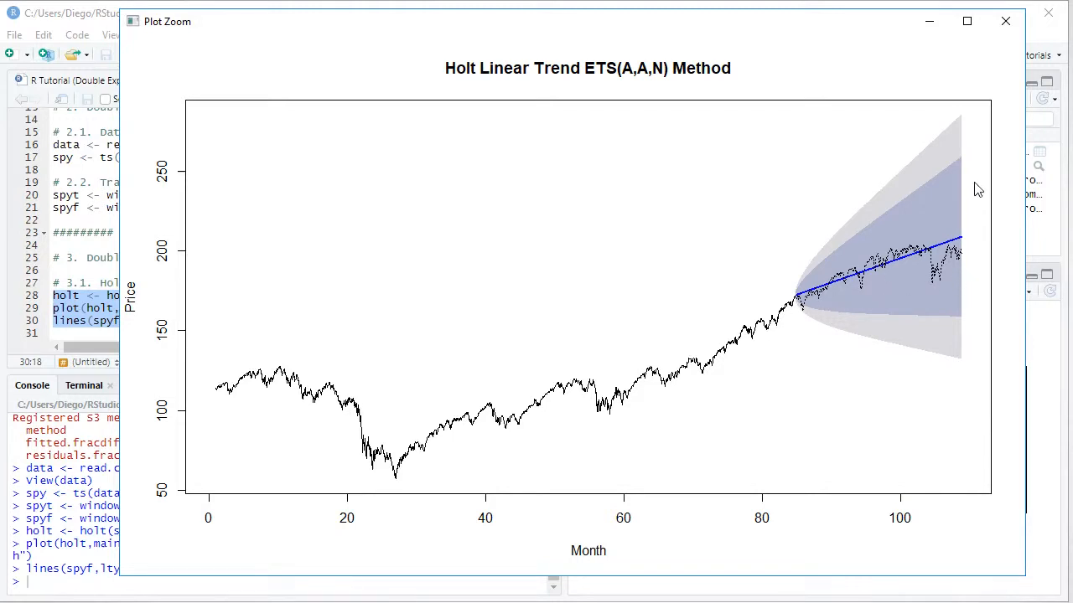
pyautogui.moveTo(979, 335)
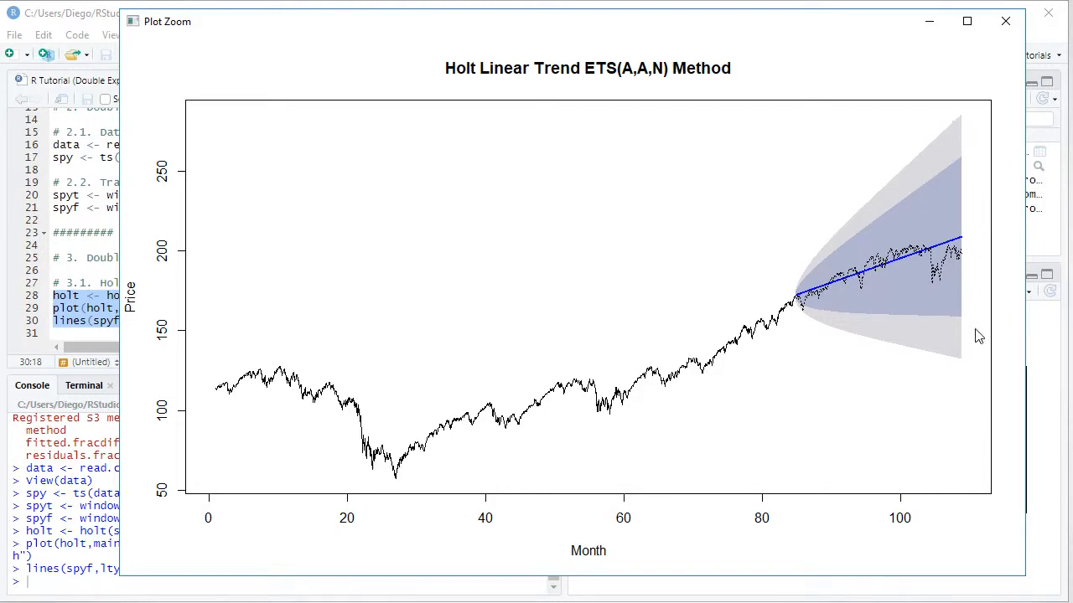
pyautogui.moveTo(804, 319)
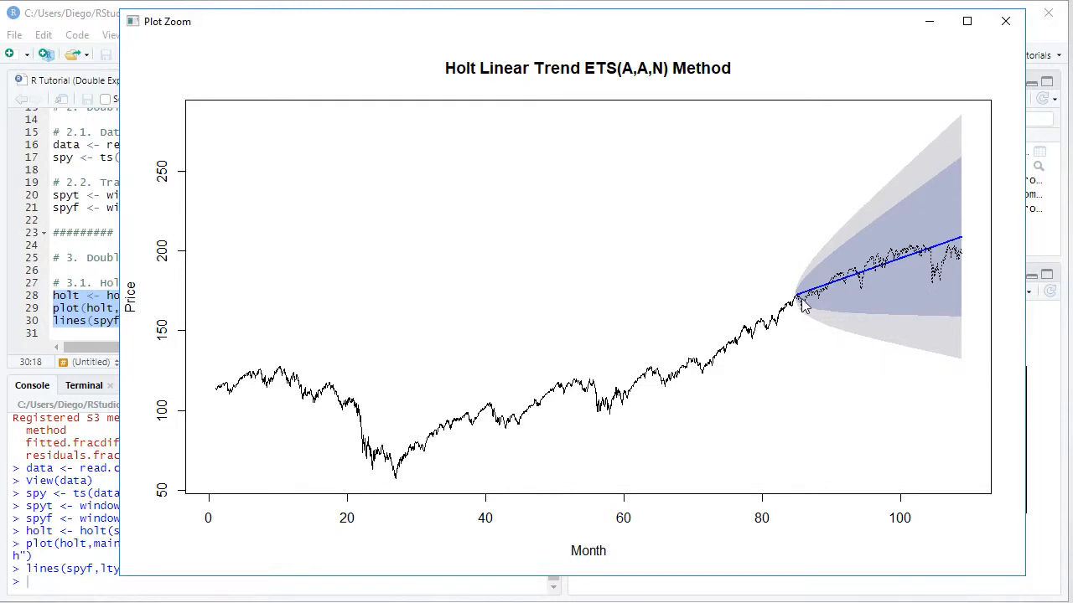
pyautogui.moveTo(972, 255)
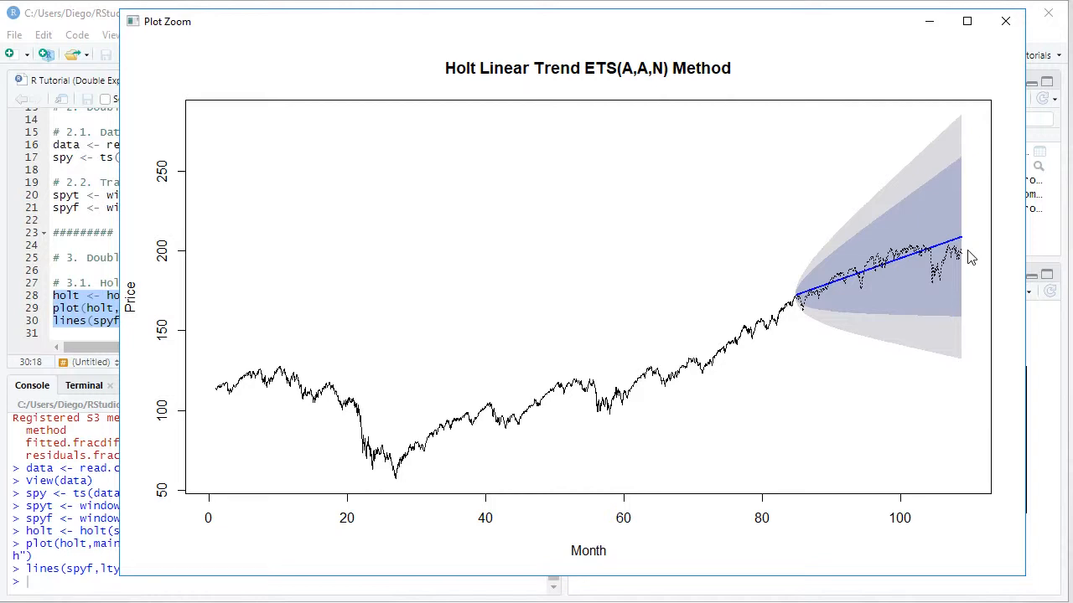
pyautogui.moveTo(1002, 21)
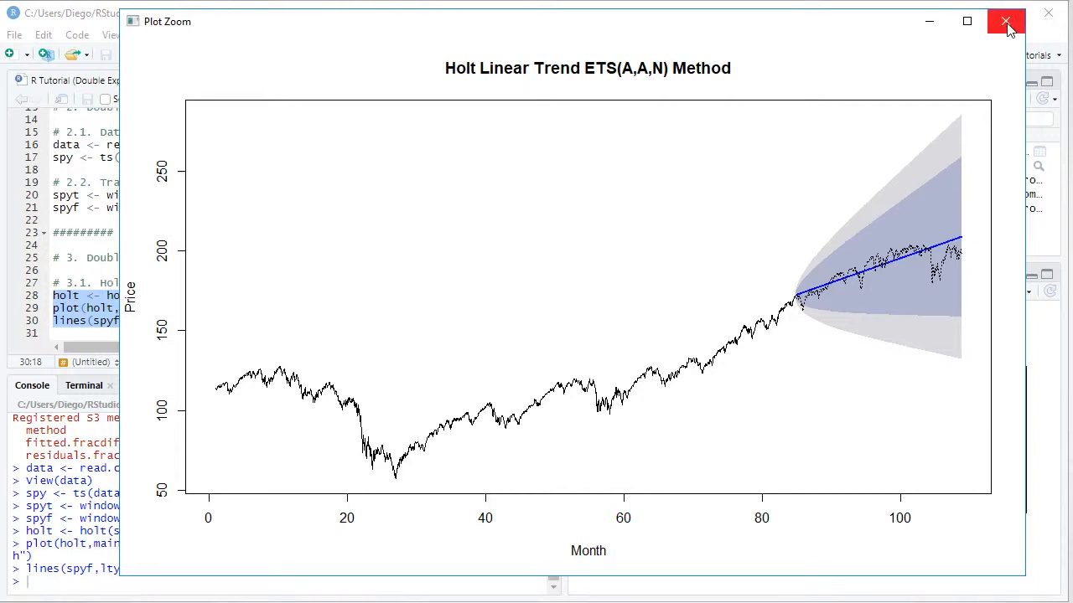
# Close the Plot Zoom window and Alt+Tab to the PowerPoint slideshow
pyautogui.click(1004, 23)
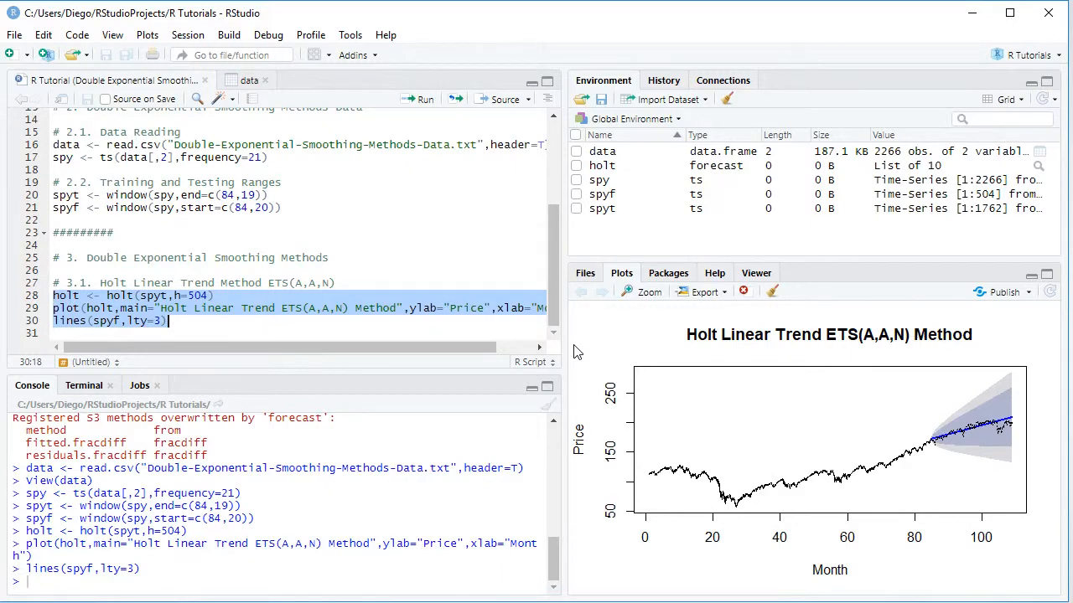
pyautogui.press('alt+tab')
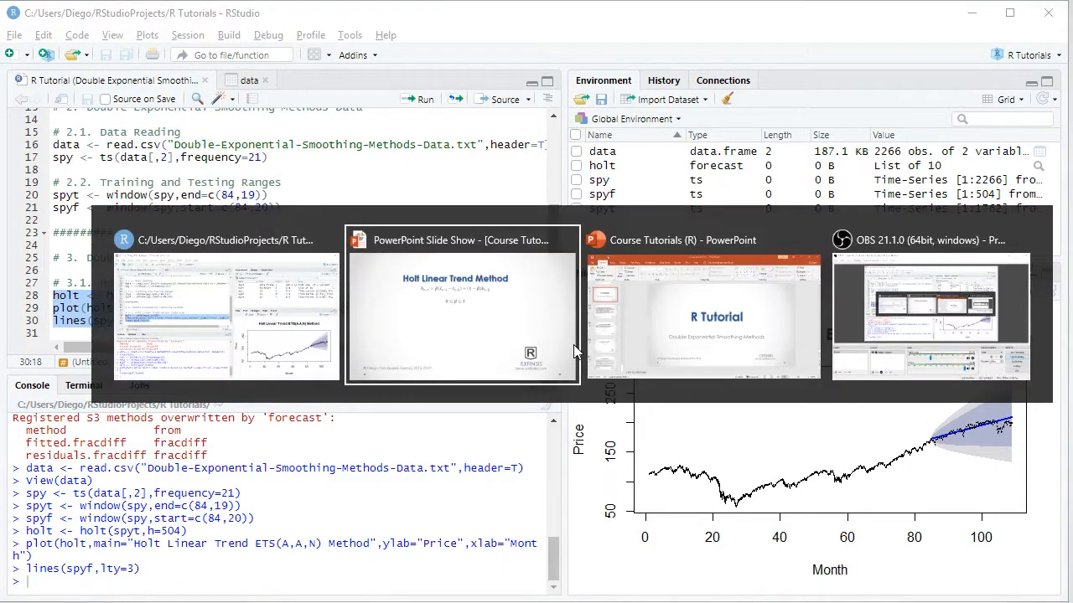